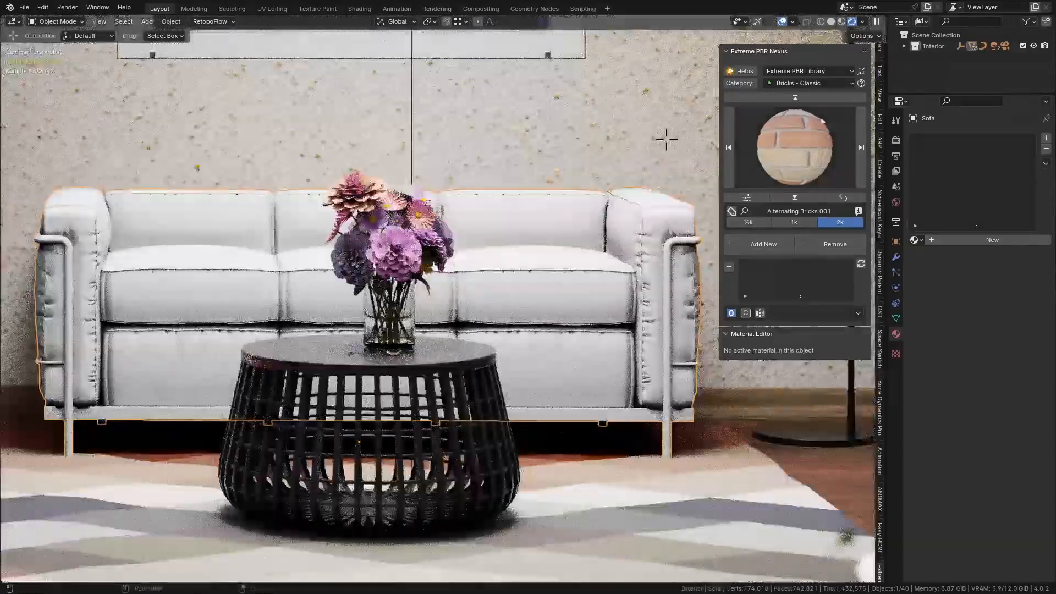
Set the Extreme PBR library category to Shader Maker
left_click(808, 83)
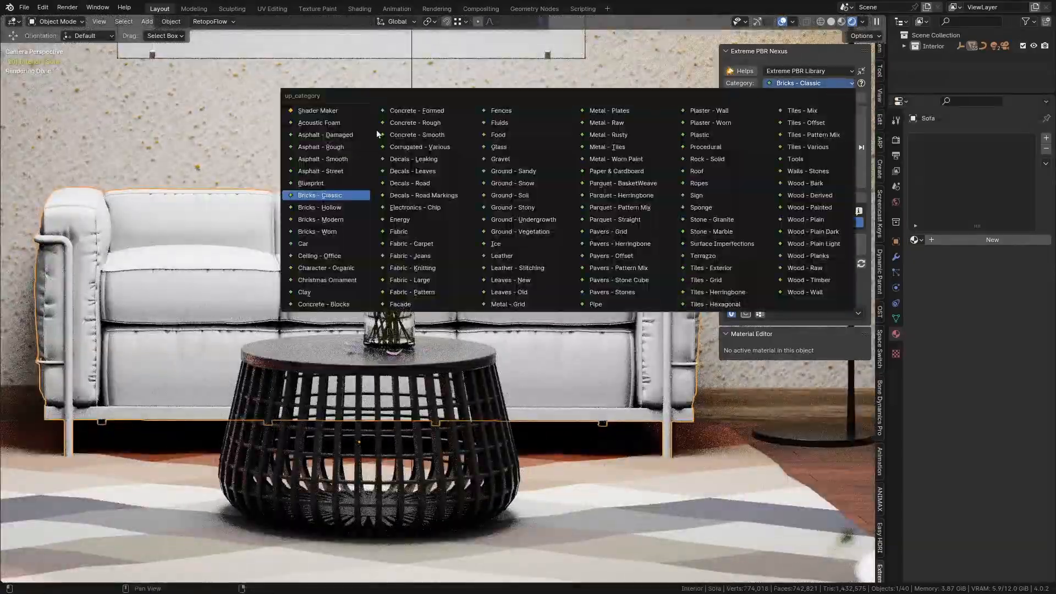
left_click(318, 110)
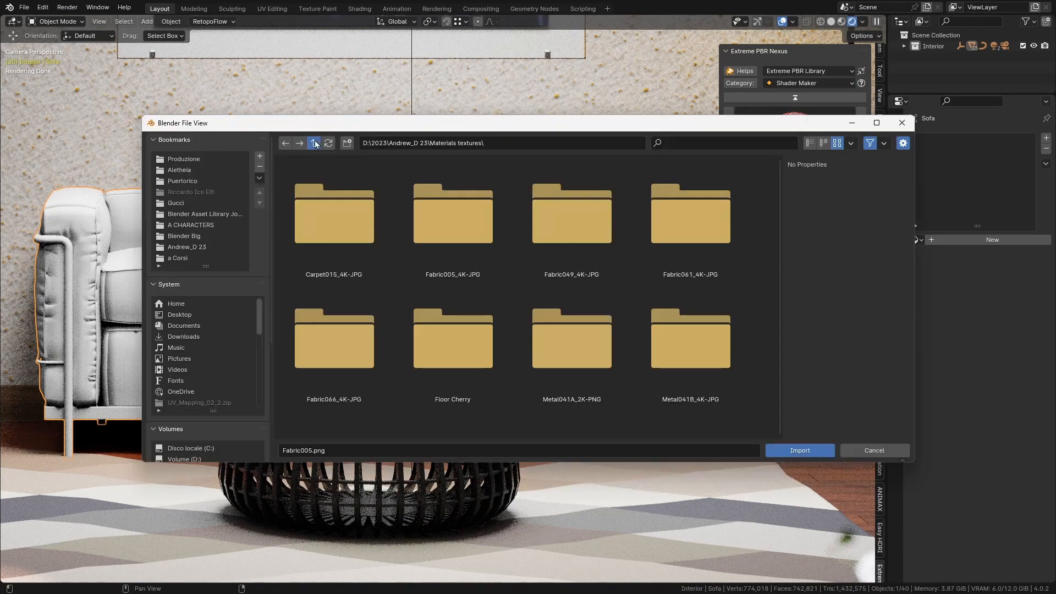
Import all Fabric005_4K-JPG texture maps from the Materials textures folder onto the sofa
left_click(314, 143)
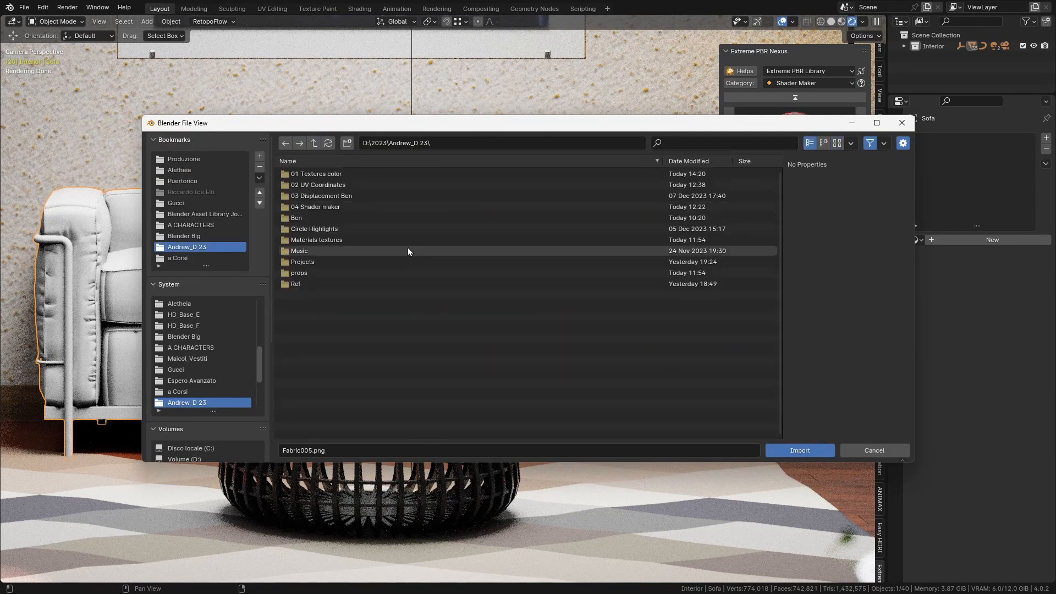
mouse_move(323, 241)
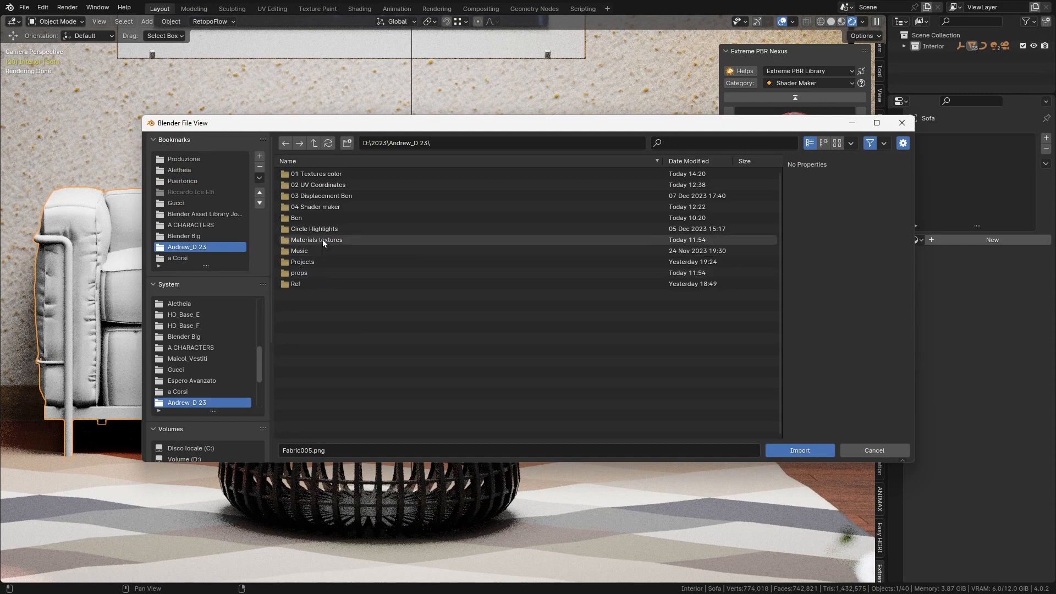
double_click(317, 239)
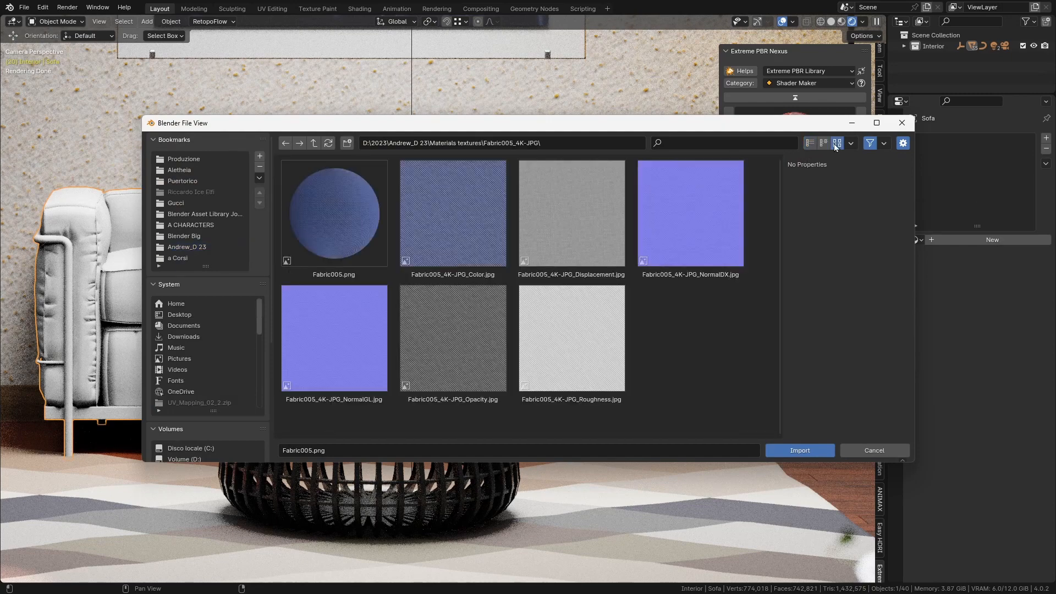
left_click(452, 213)
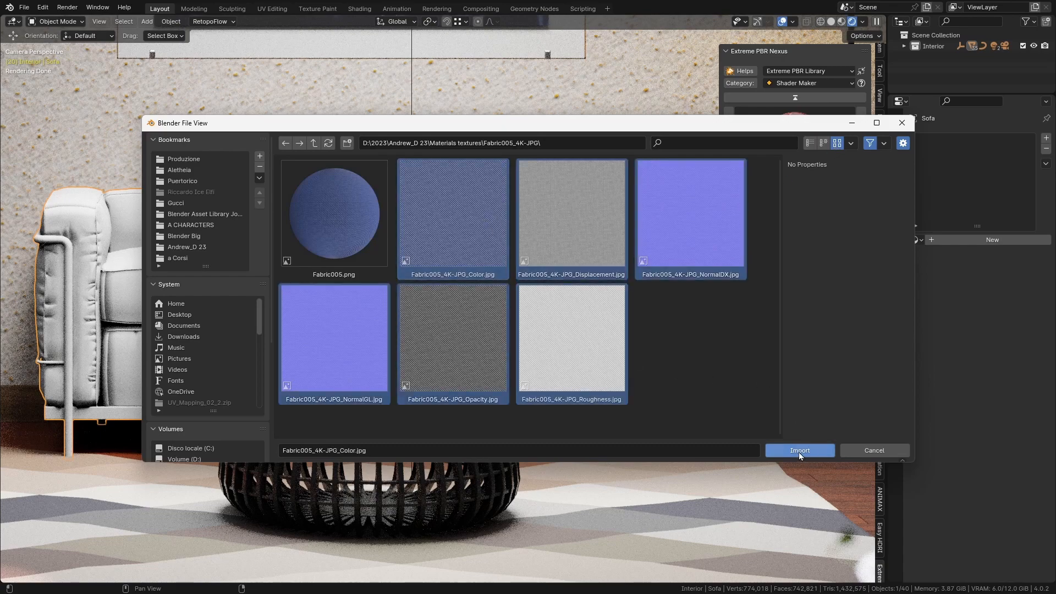
left_click(798, 450)
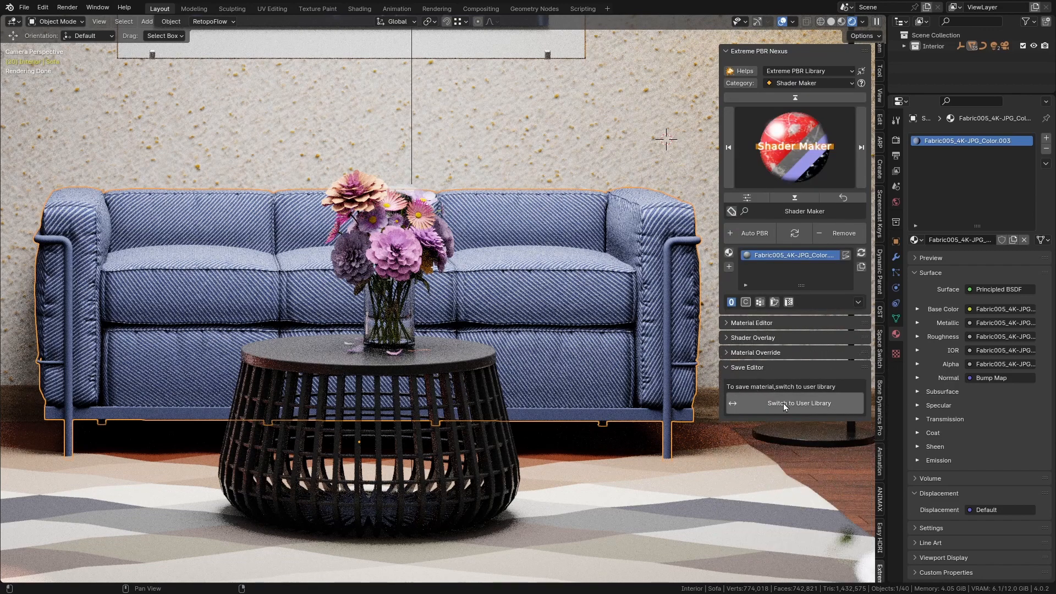
Switch to the user material library and add a new 'tissue' category
left_click(793, 402)
type("tissue")
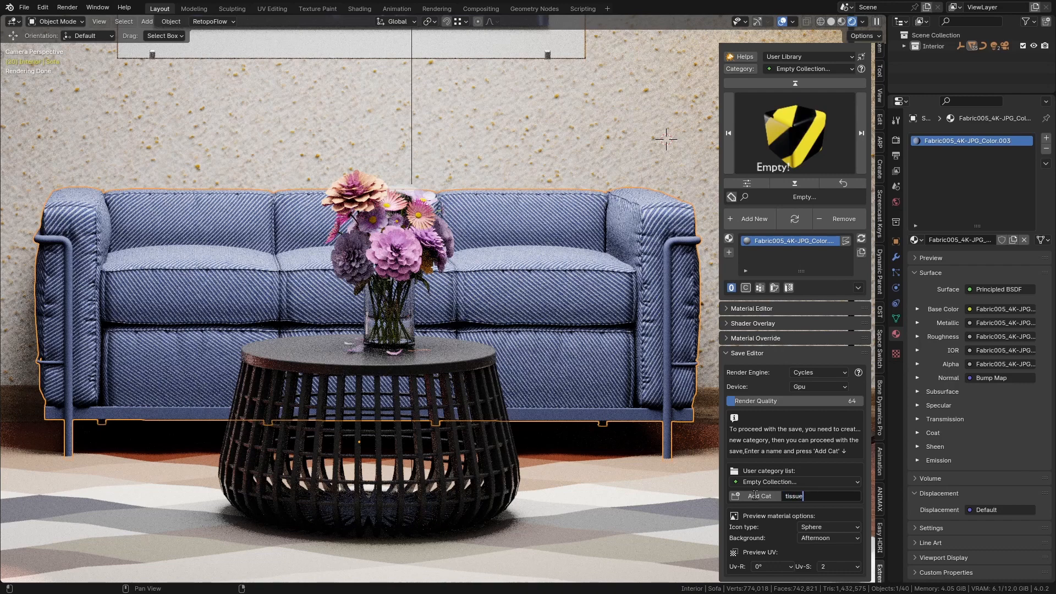
left_click(758, 496)
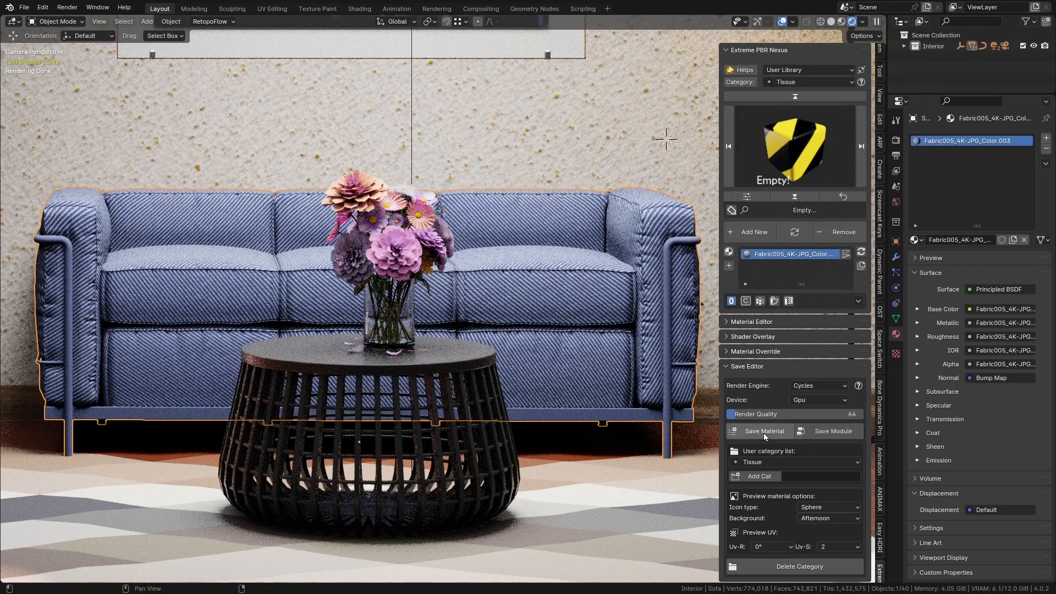
mouse_move(838, 399)
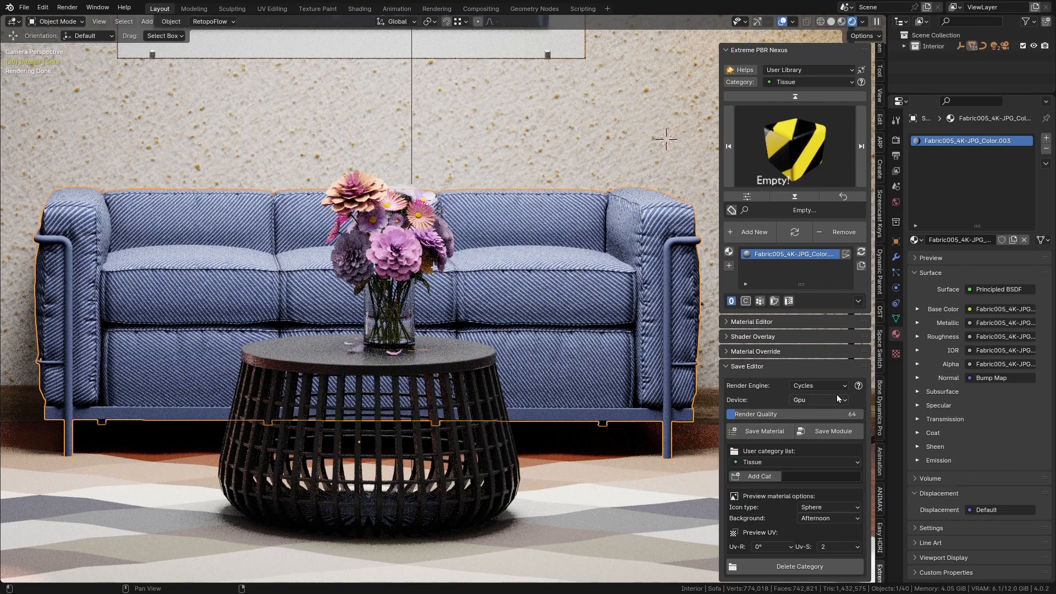
Keep Cycles as preview render engine, use a UV sphere icon, and review Background and Preview UV
left_click(819, 385)
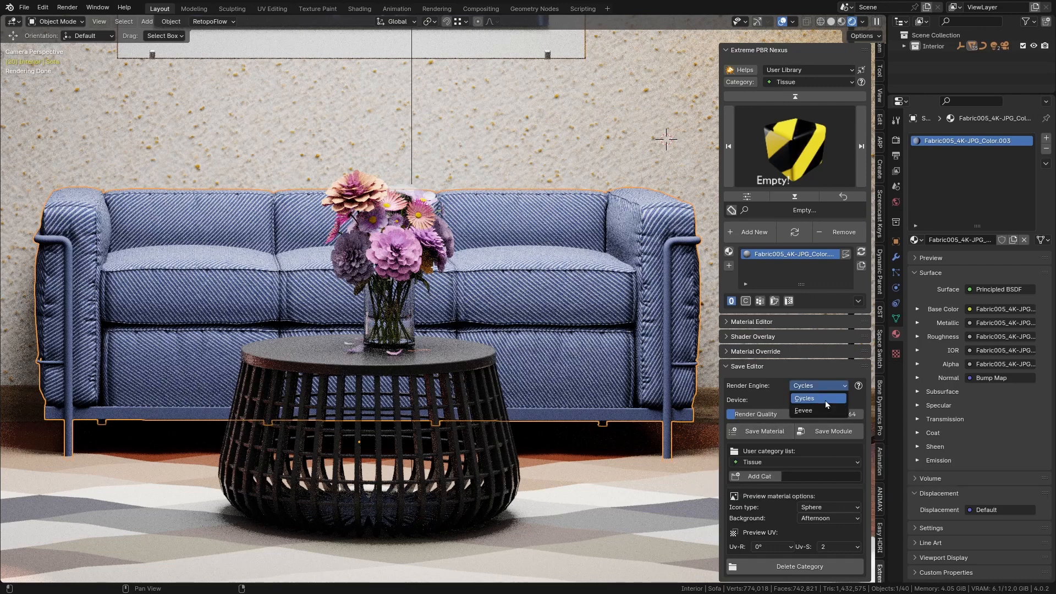
left_click(819, 400)
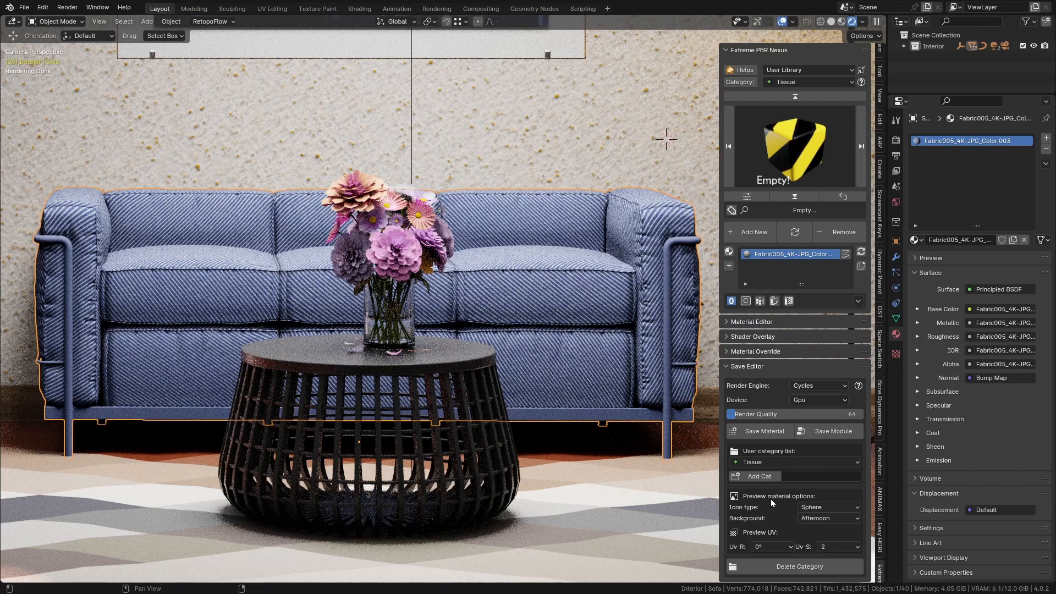
left_click(828, 506)
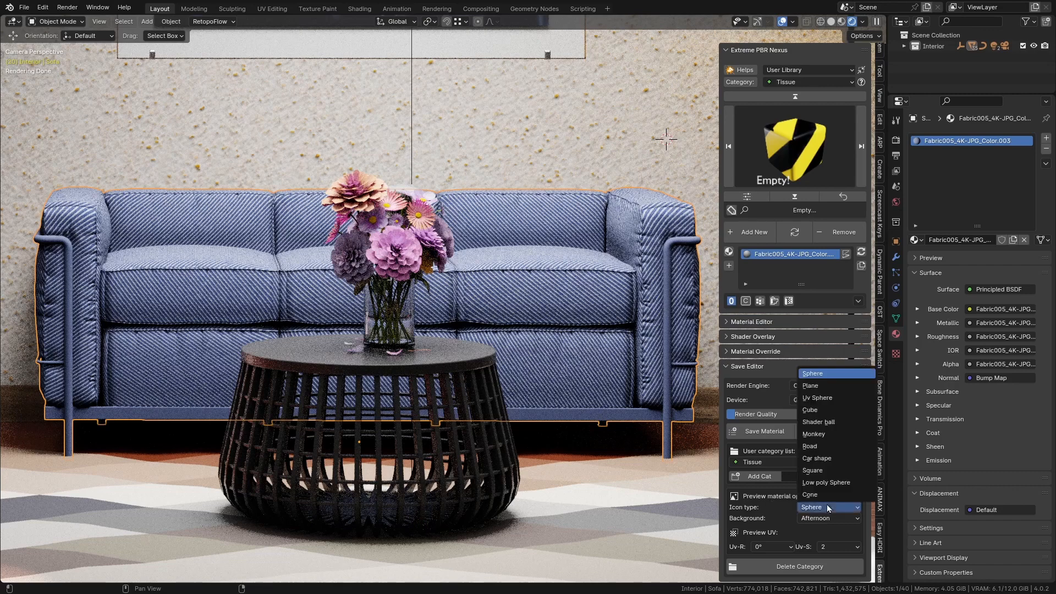
mouse_move(809, 409)
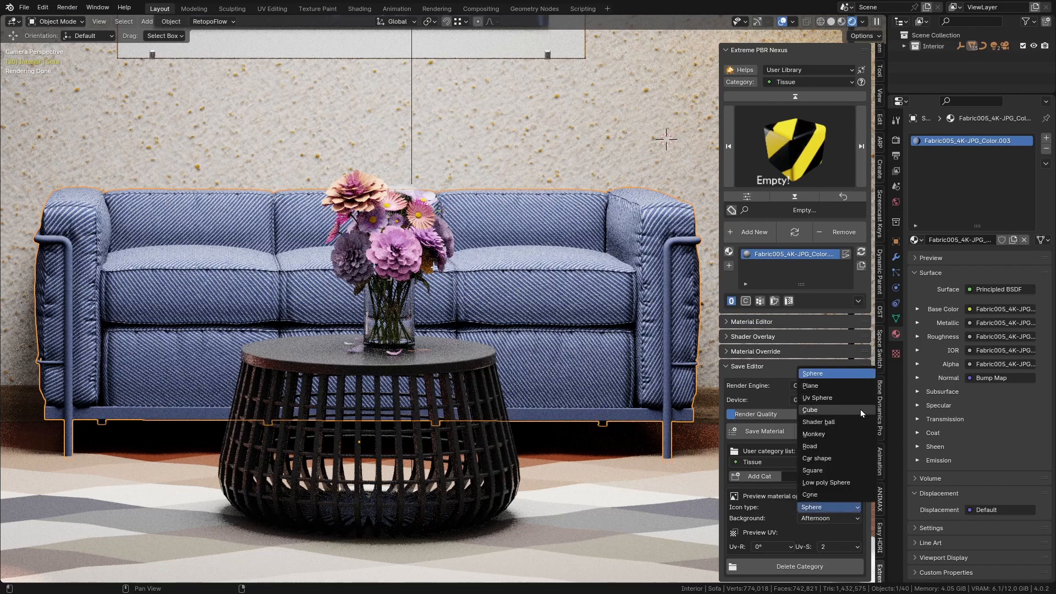
mouse_move(845, 482)
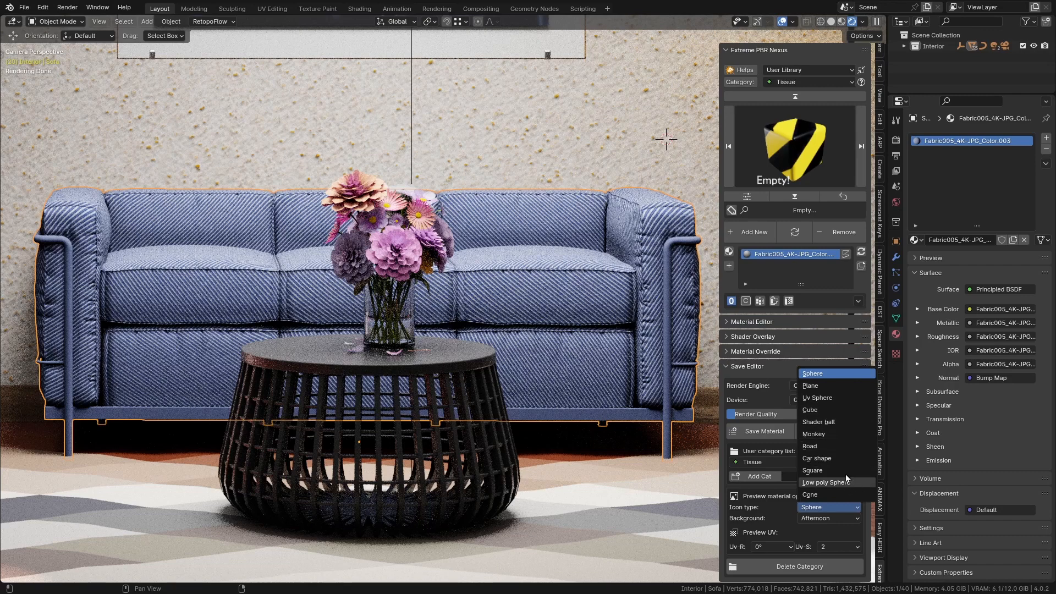
left_click(817, 398)
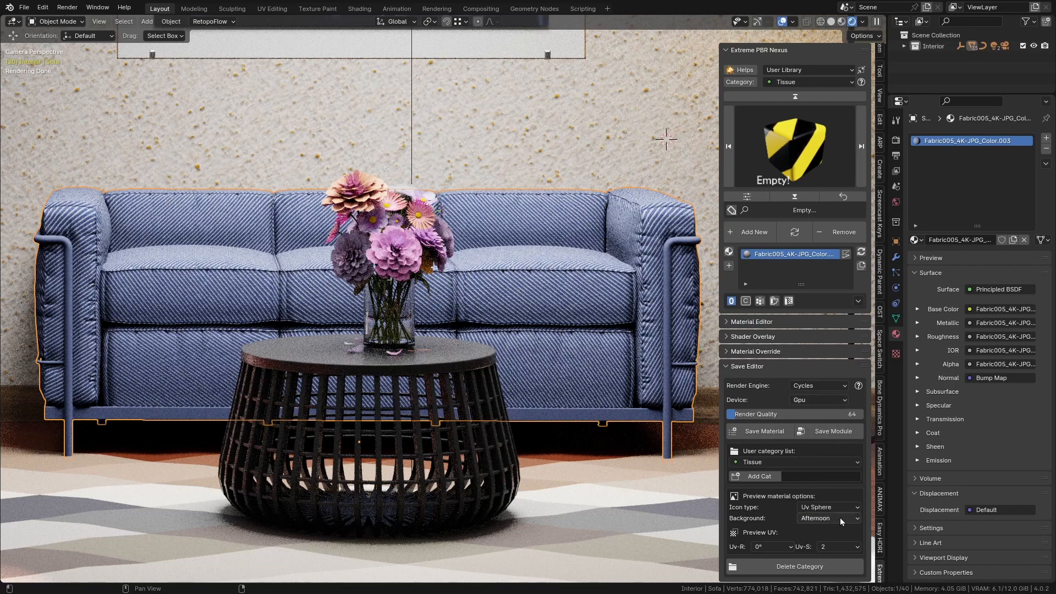
left_click(828, 518)
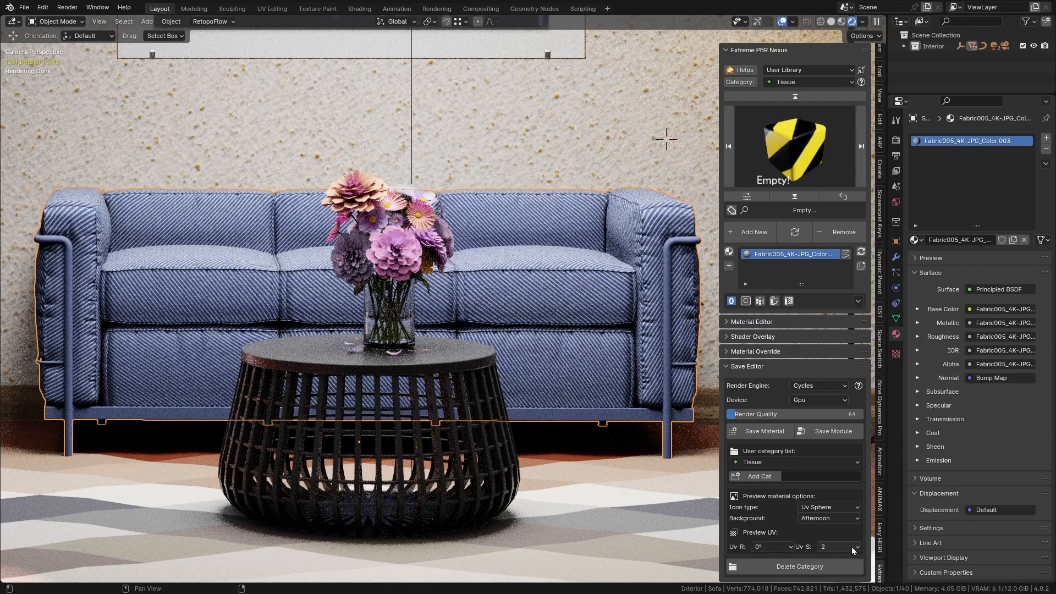
left_click(854, 547)
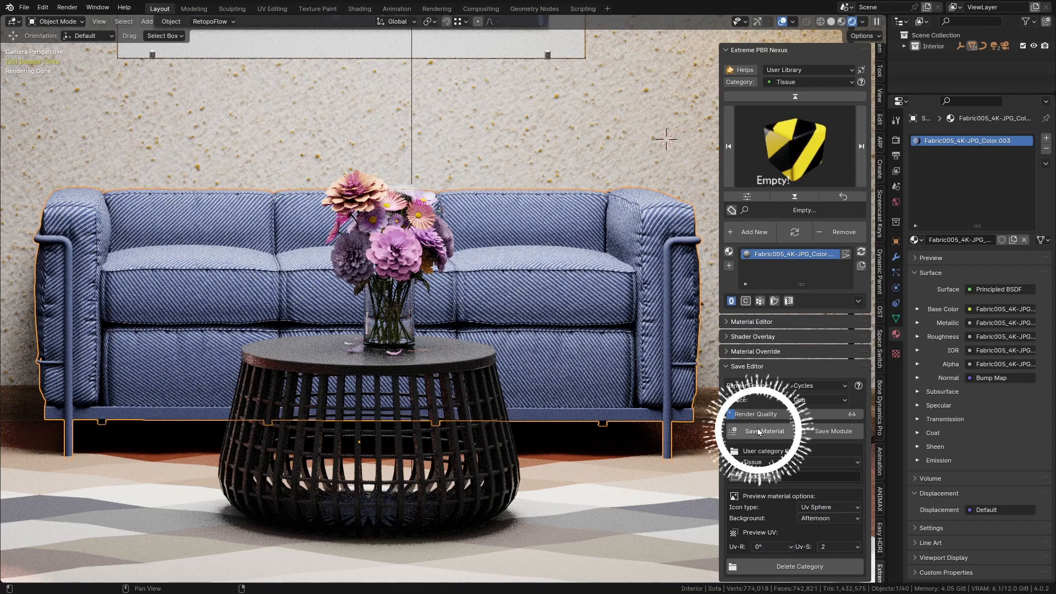
left_click(764, 431)
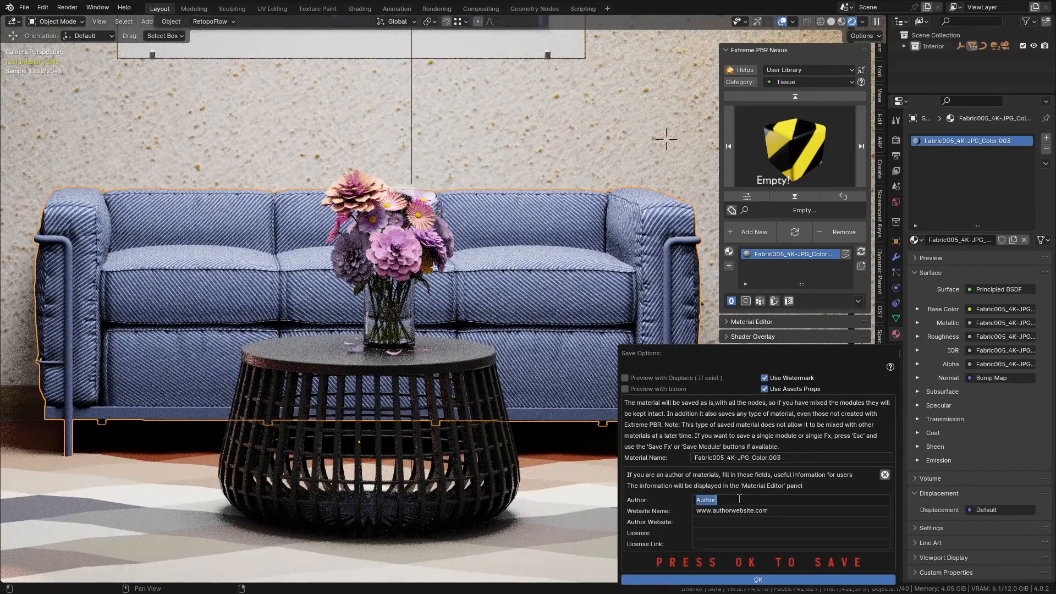
type("Me")
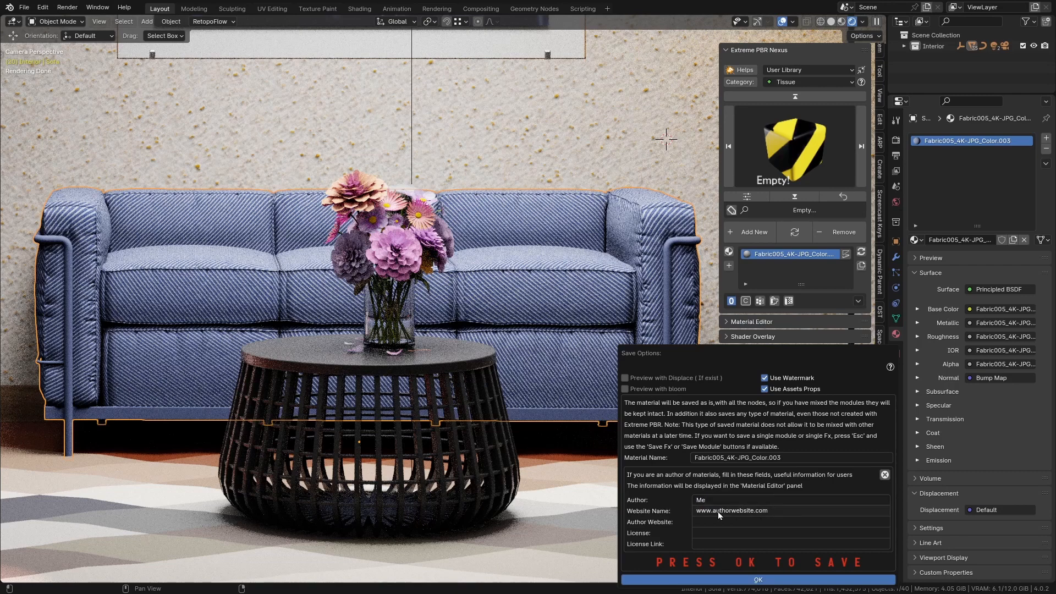
left_click(788, 511)
type("www.my")
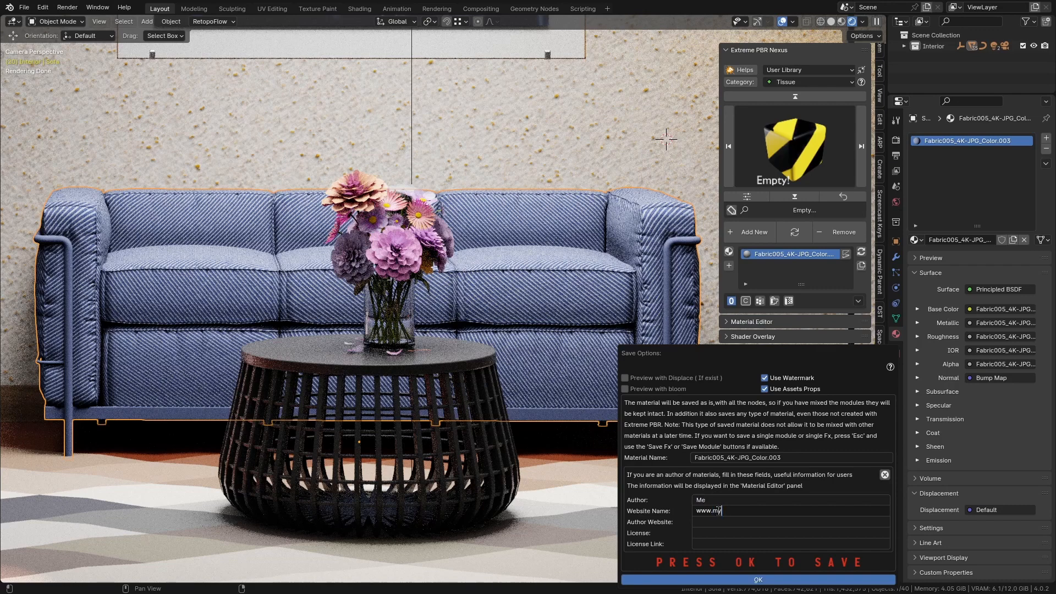
type("website")
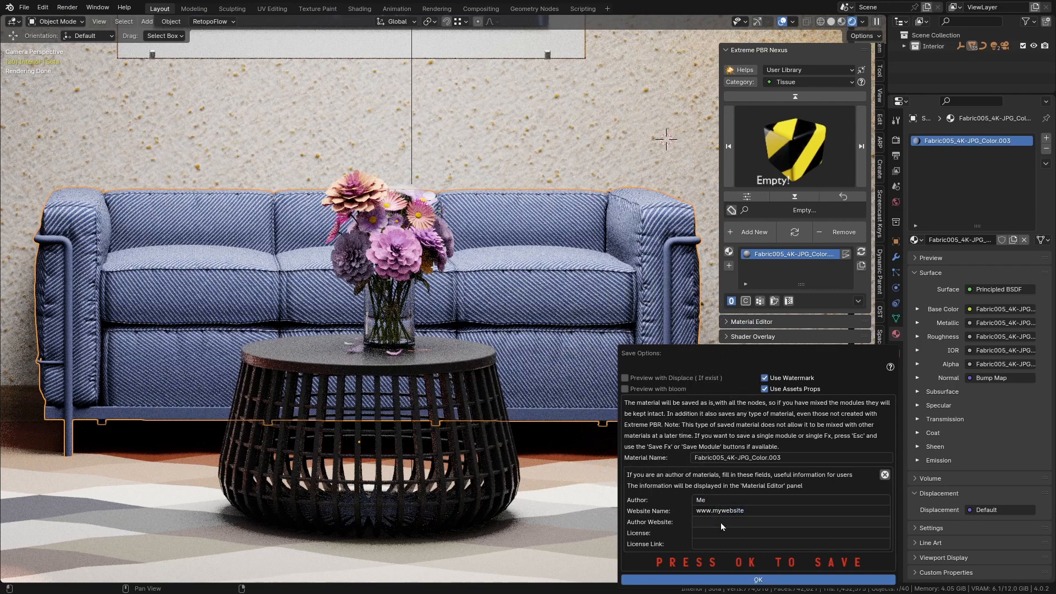
mouse_move(663, 392)
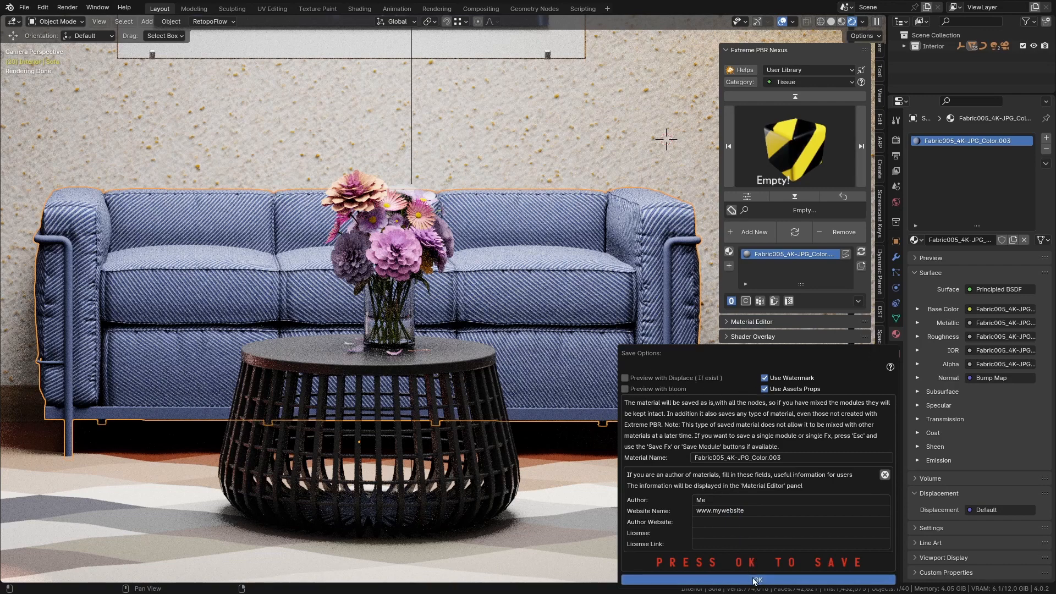
left_click(756, 580)
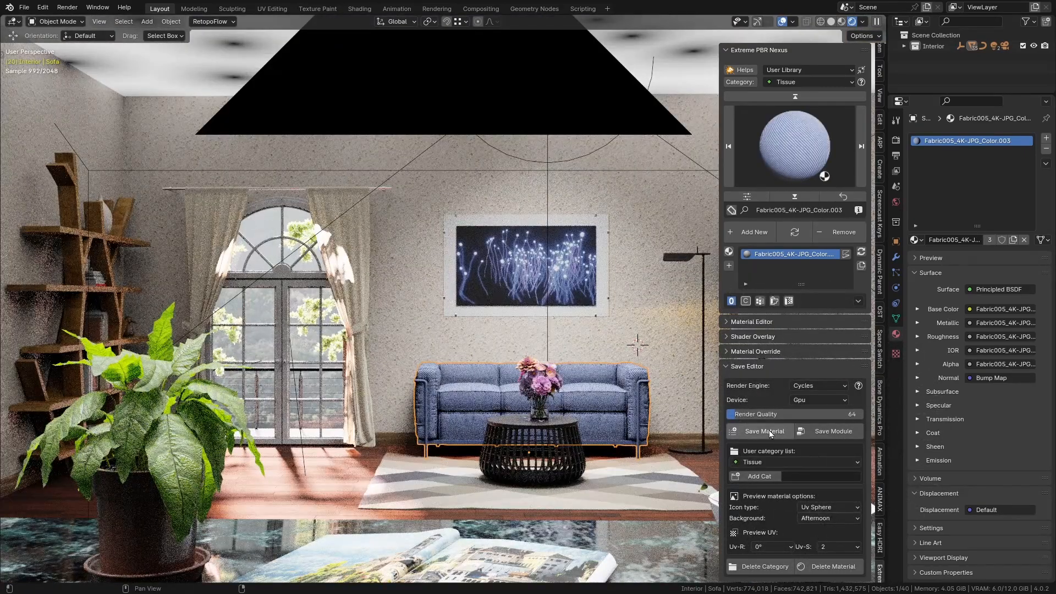
mouse_move(765, 432)
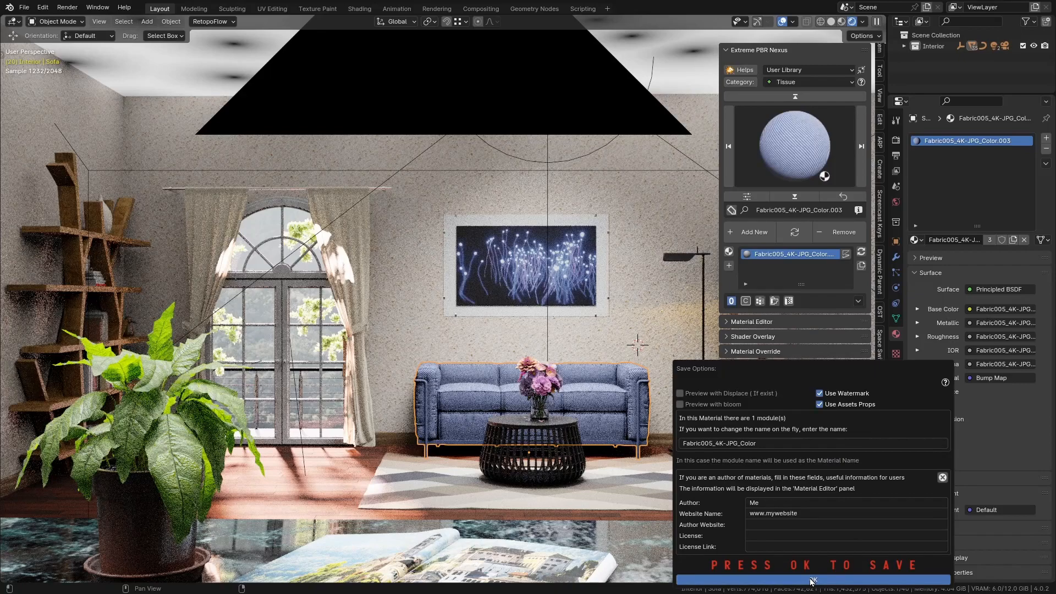
Save the fabric as module Fabric005_4K-JPG_Color in the Tissue category
left_click(812, 577)
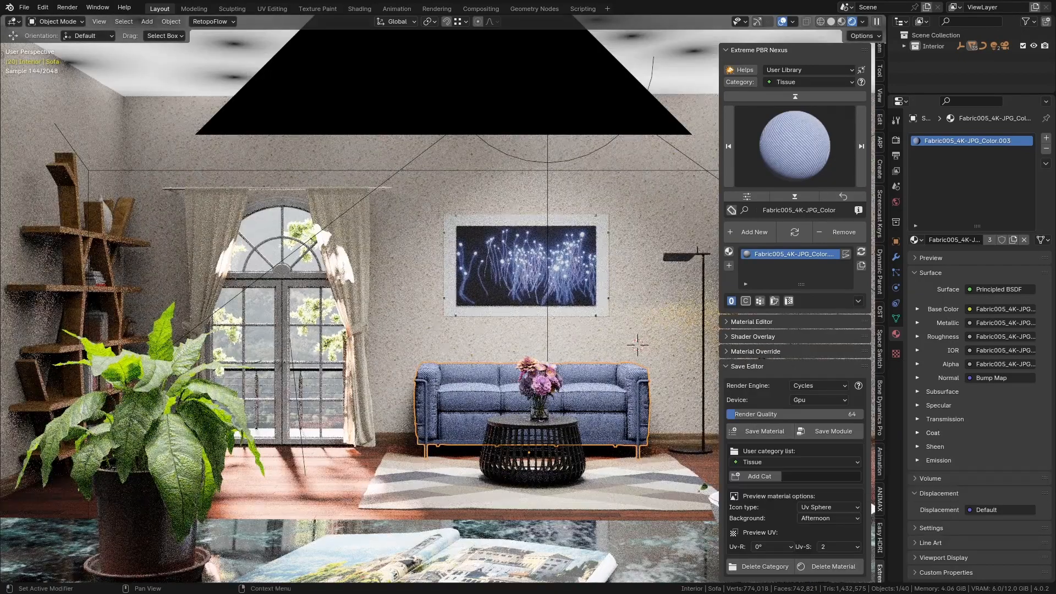